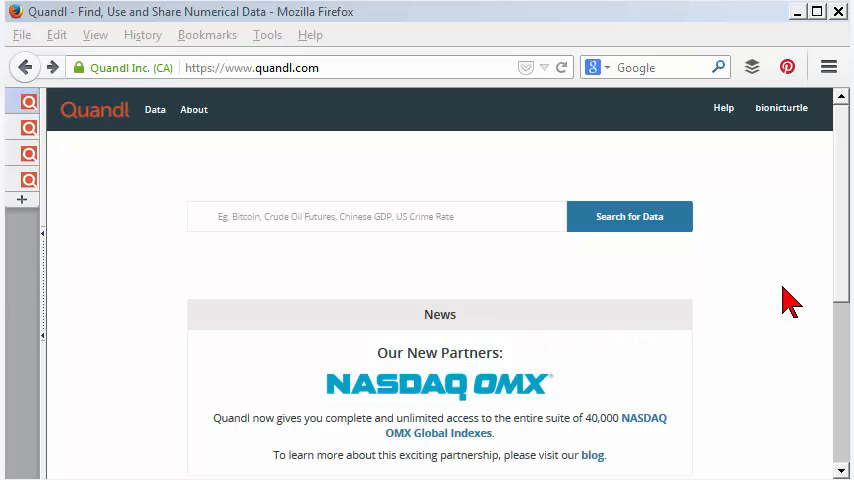
mouse_move(288, 132)
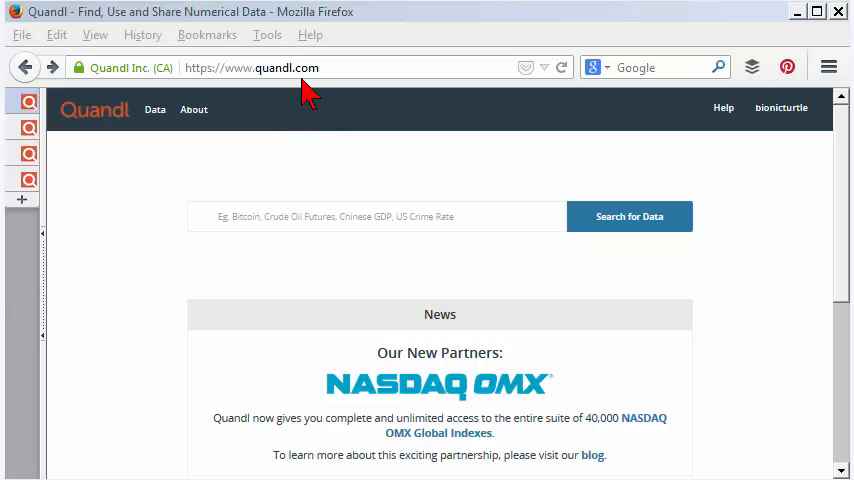
mouse_move(166, 190)
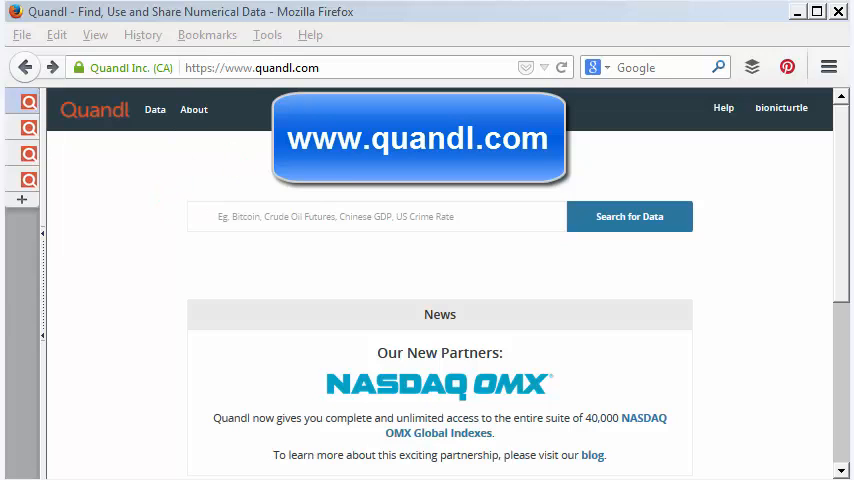
mouse_move(242, 90)
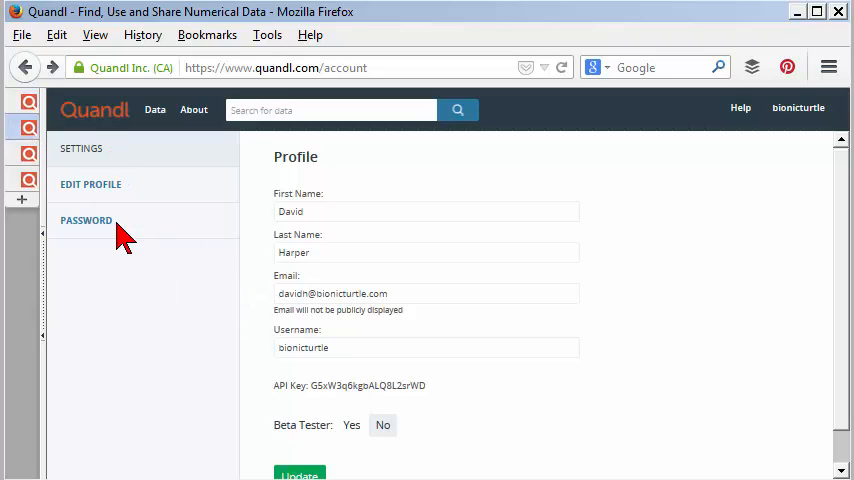
mouse_move(408, 398)
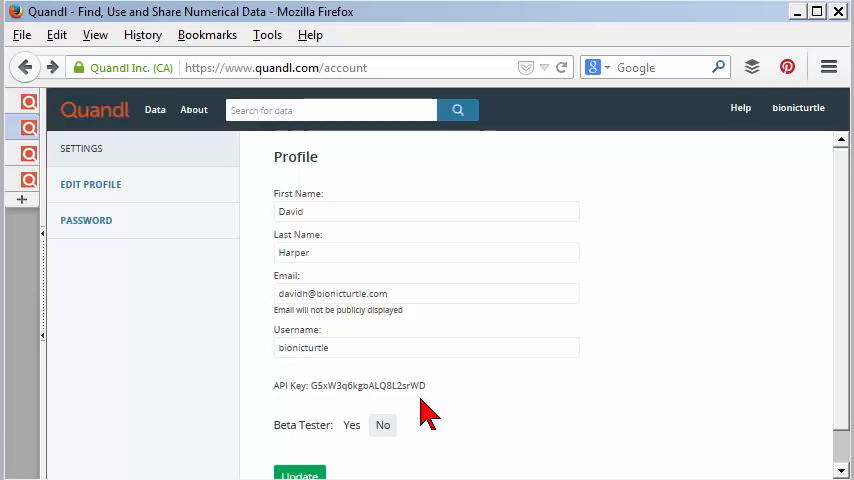
mouse_move(82, 292)
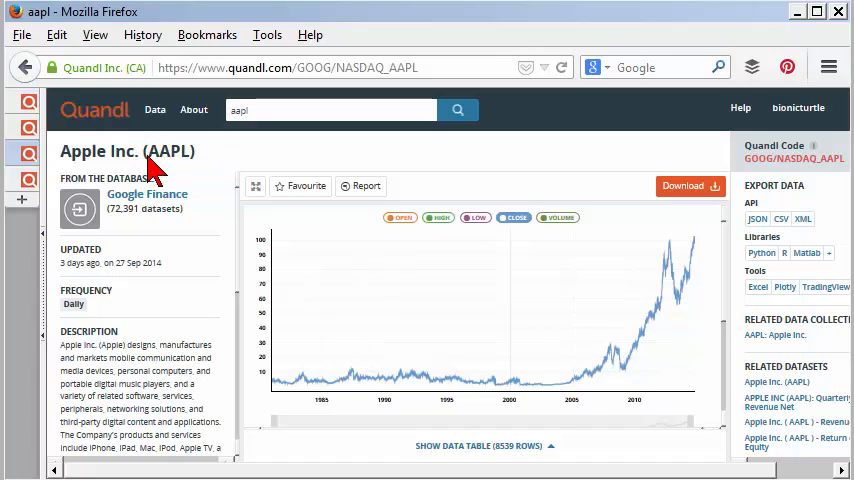
mouse_move(190, 252)
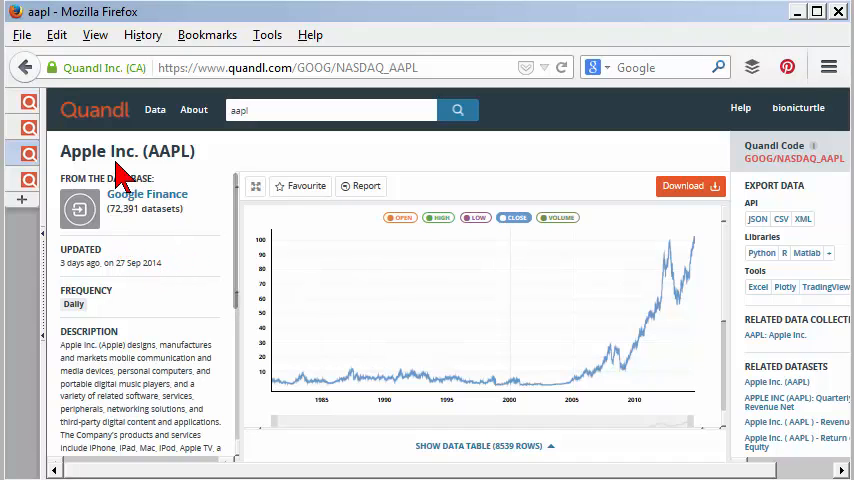
mouse_move(104, 164)
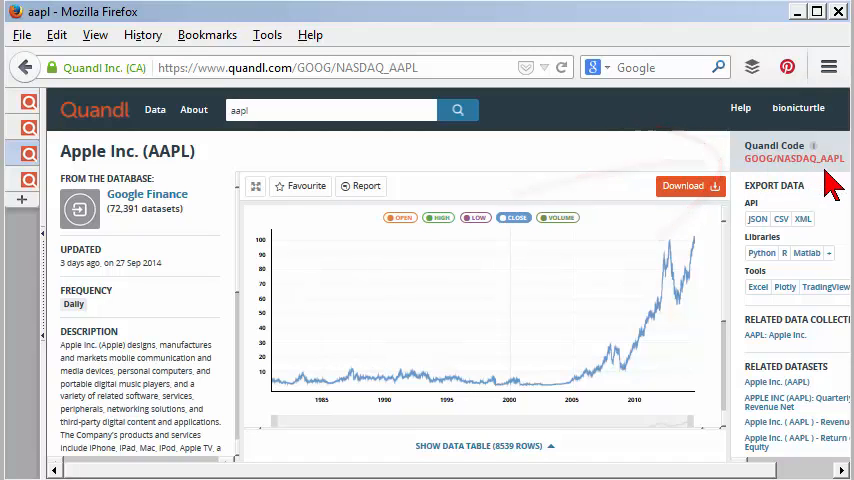
mouse_move(752, 178)
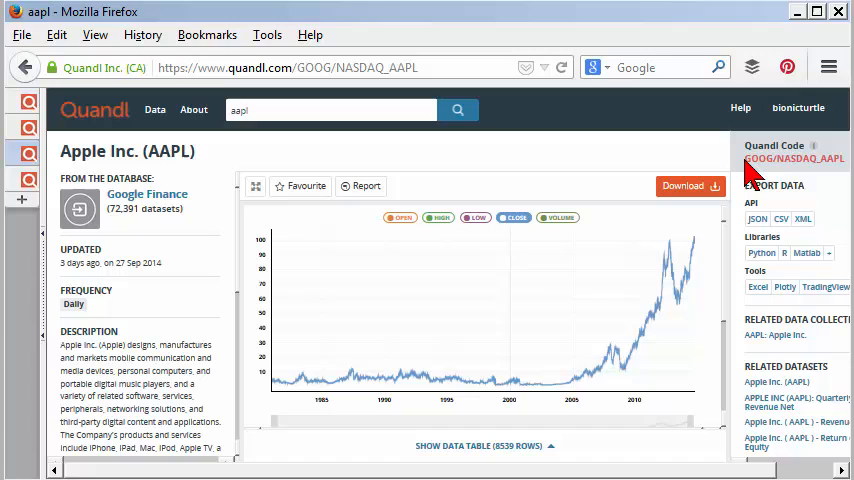
mouse_move(784, 176)
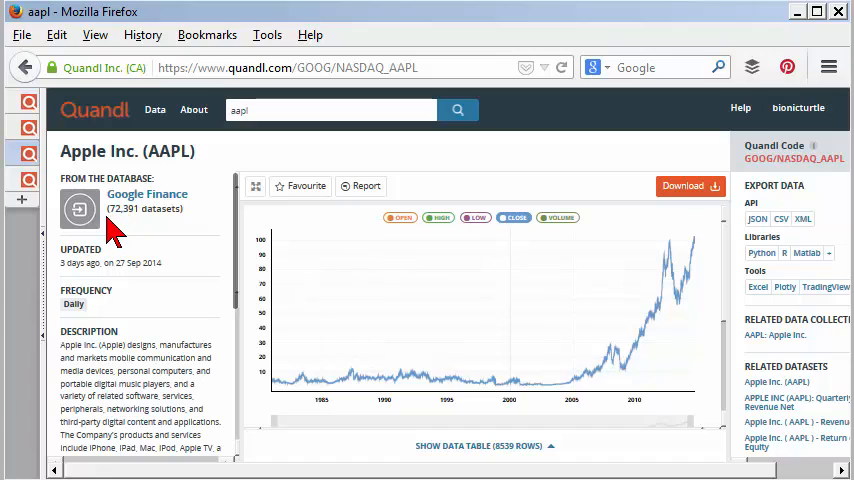
mouse_move(120, 228)
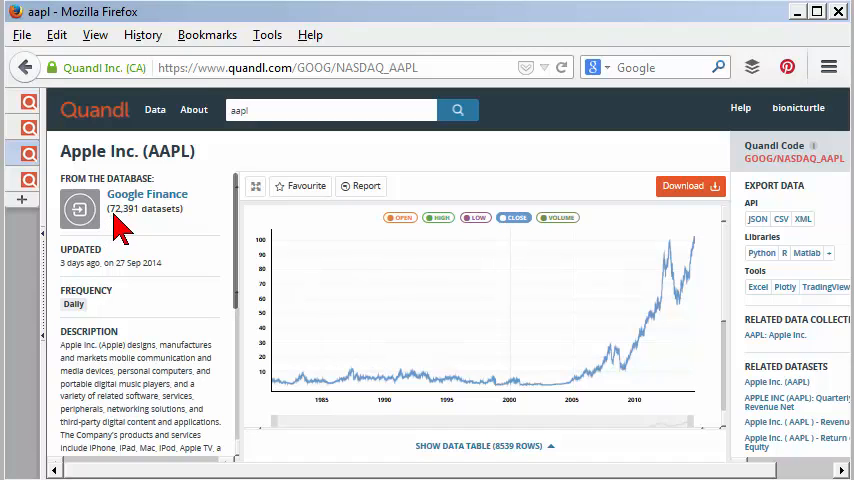
mouse_move(150, 218)
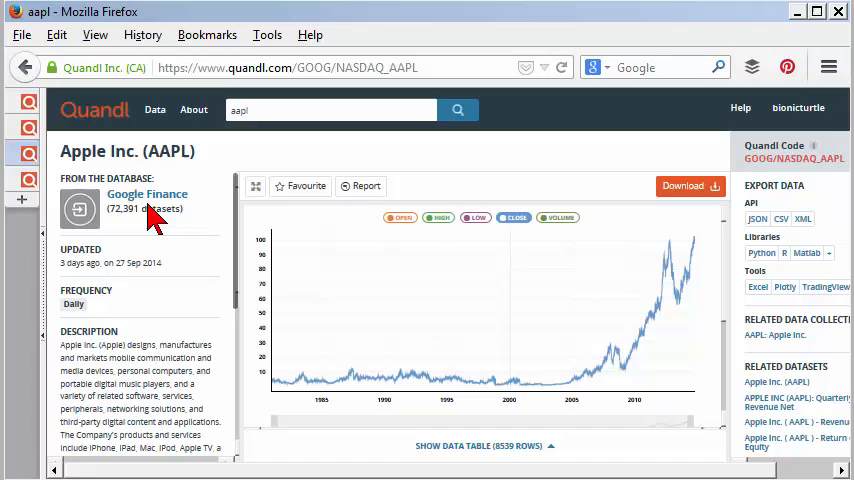
mouse_move(840, 180)
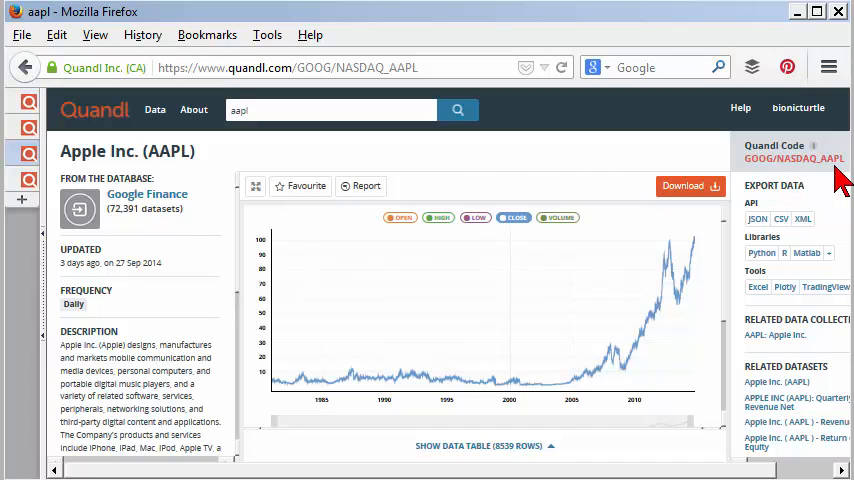
mouse_move(164, 180)
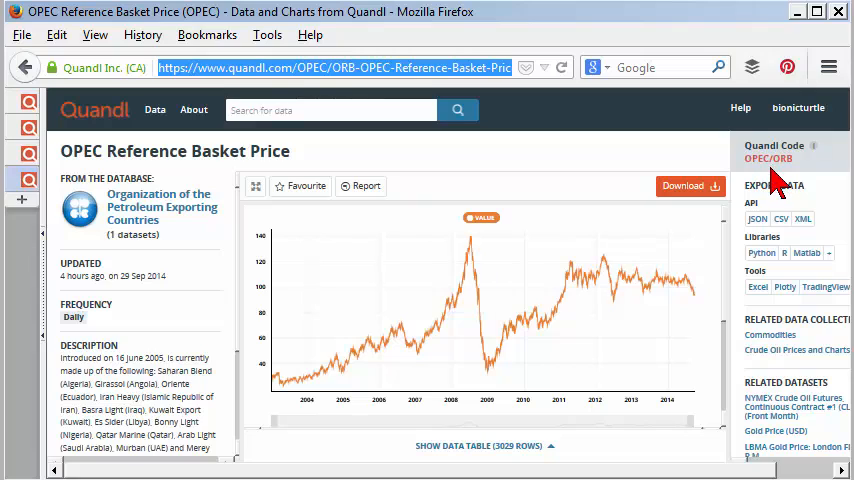
mouse_move(788, 180)
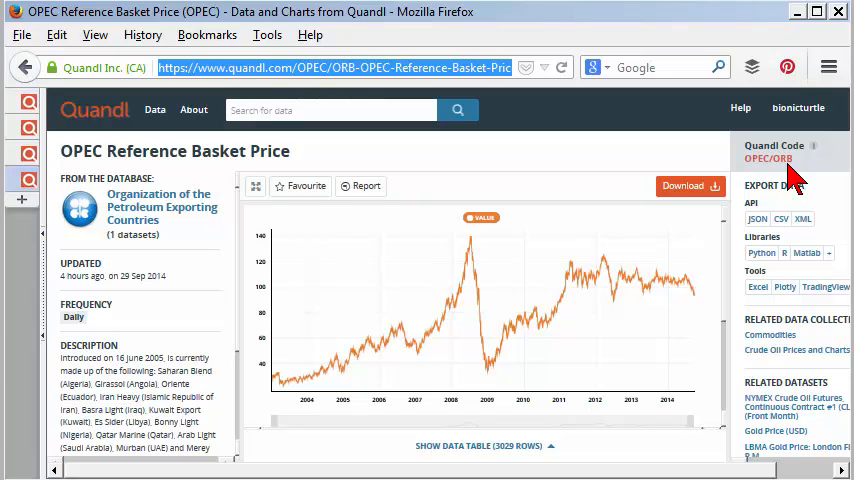
mouse_move(784, 178)
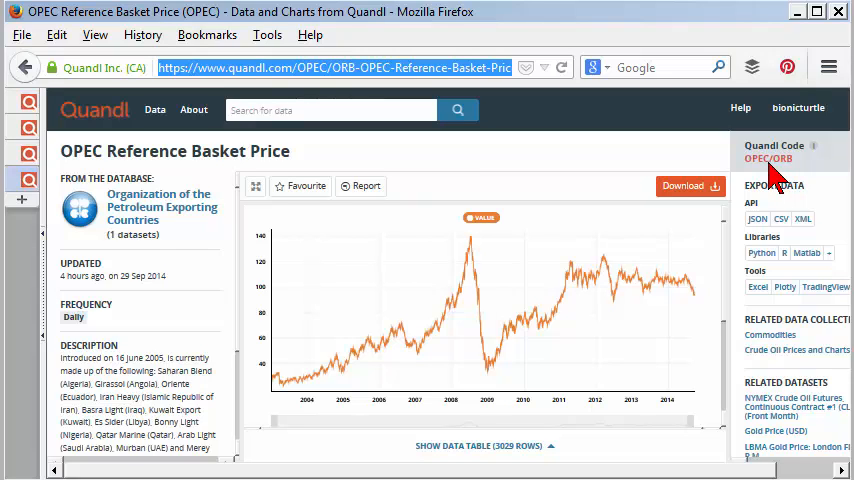
mouse_move(764, 170)
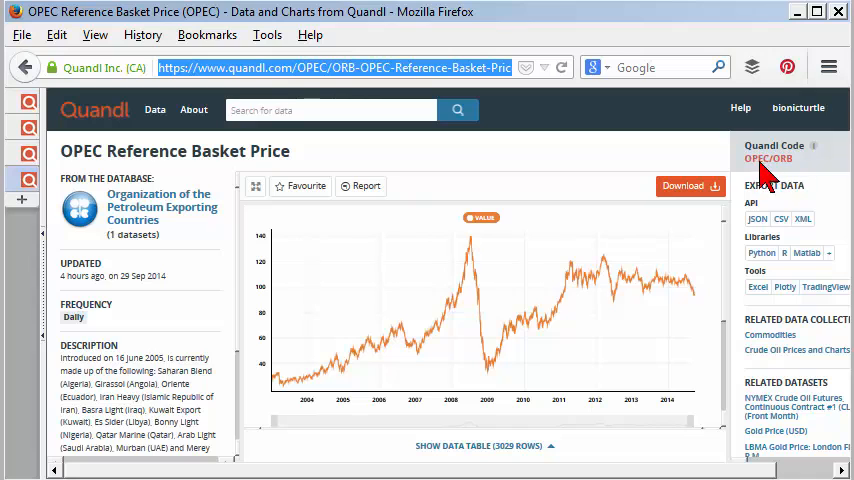
mouse_move(720, 136)
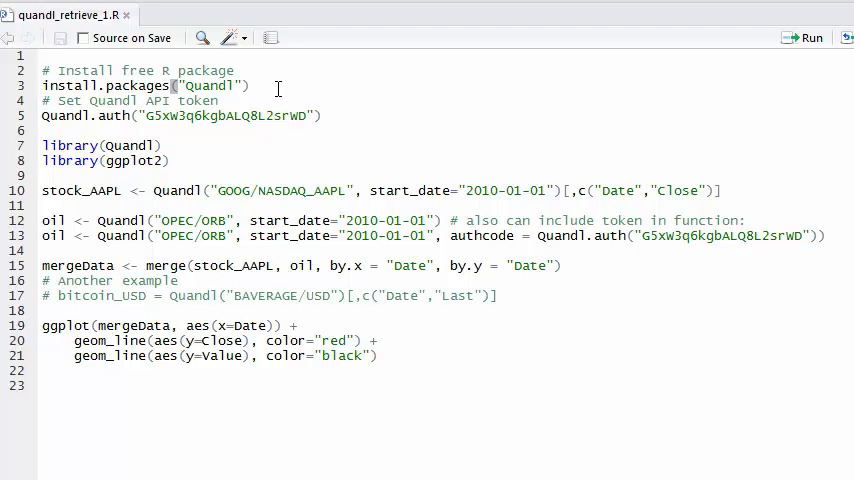
mouse_move(264, 88)
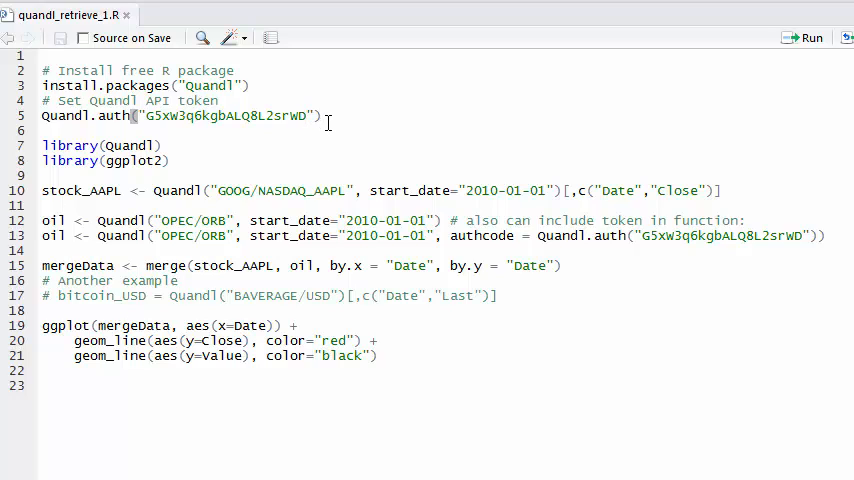
mouse_move(338, 116)
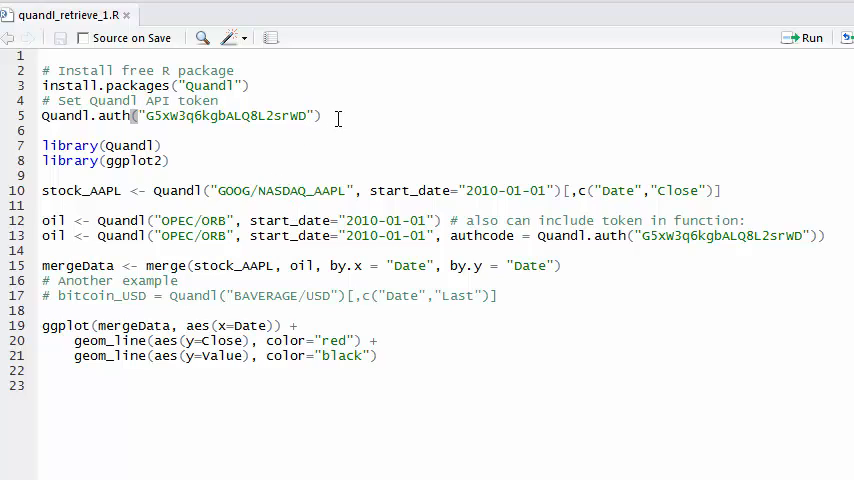
mouse_move(36, 136)
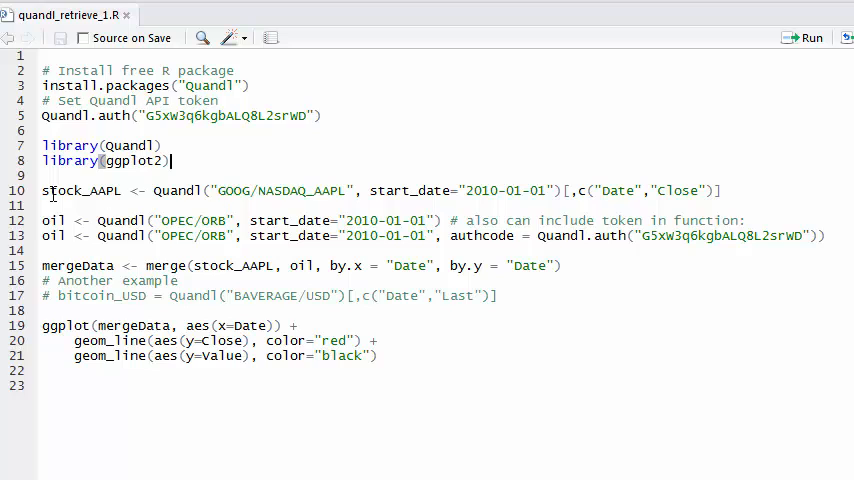
double_click(78, 190)
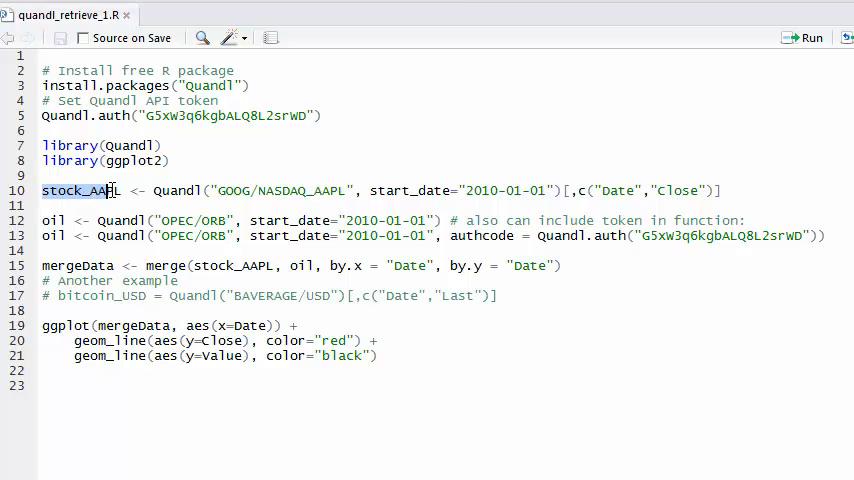
click(100, 190)
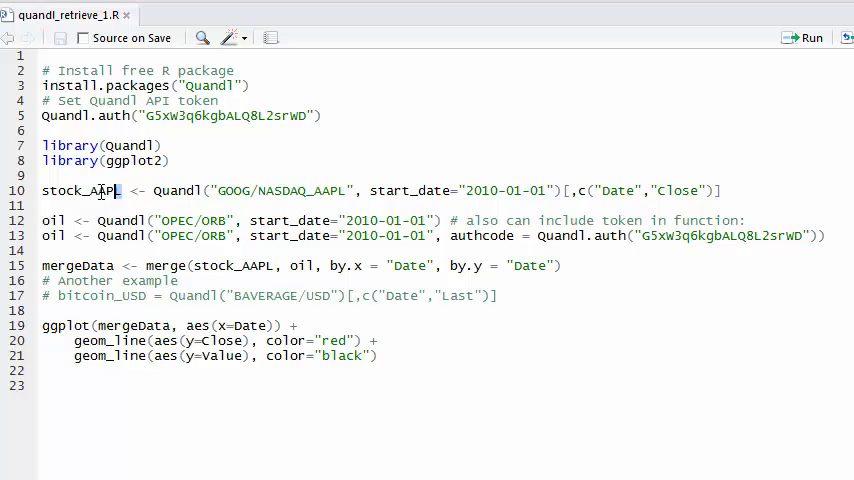
double_click(80, 190)
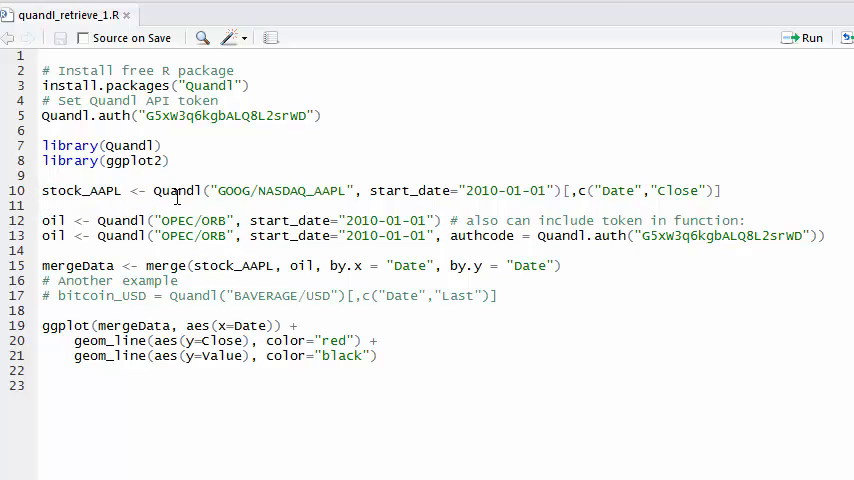
double_click(176, 190)
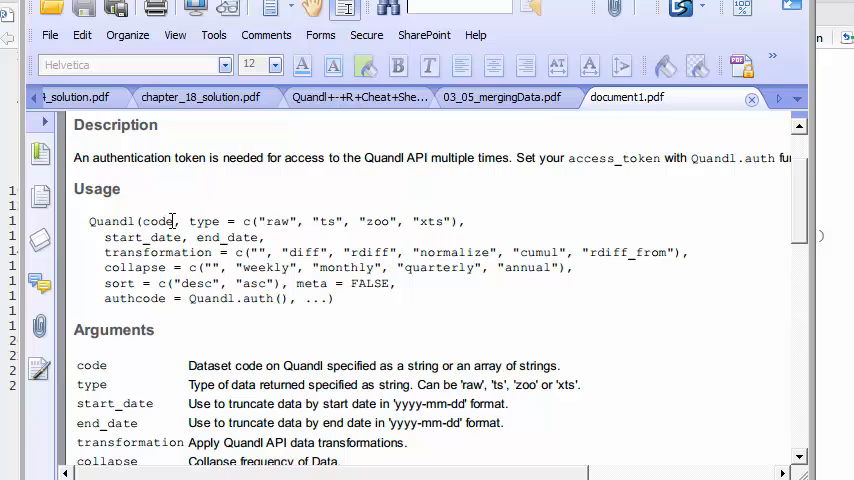
mouse_move(228, 236)
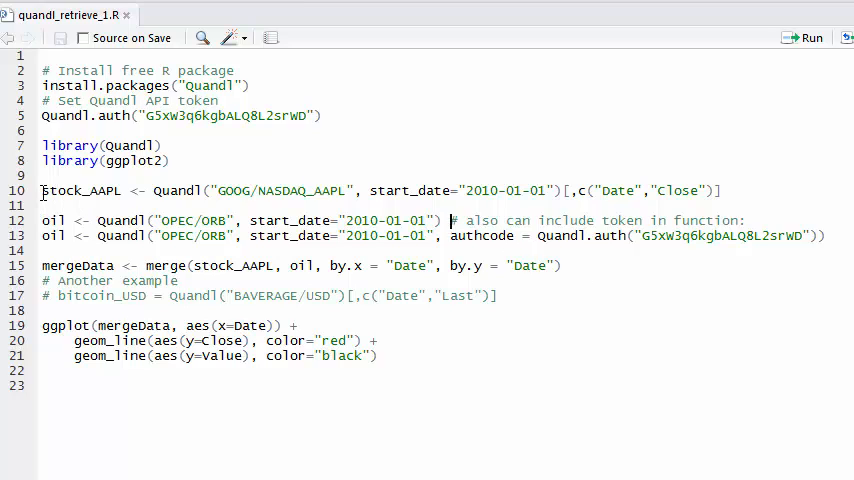
double_click(82, 190)
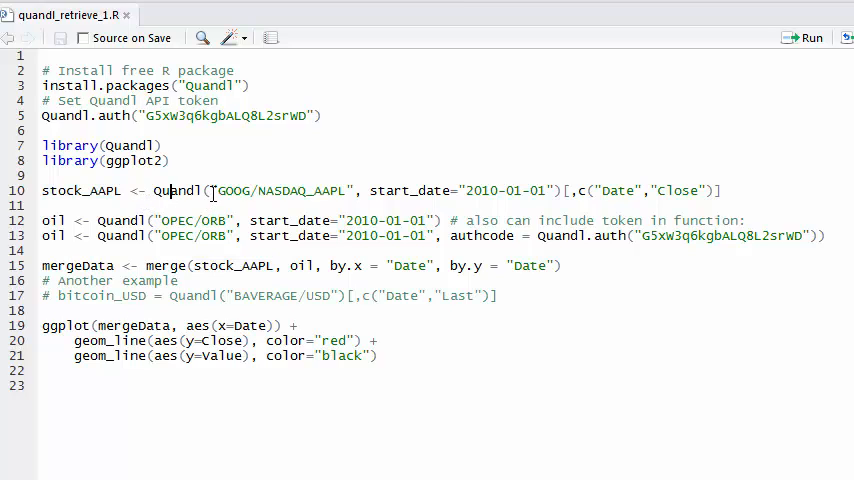
double_click(284, 190)
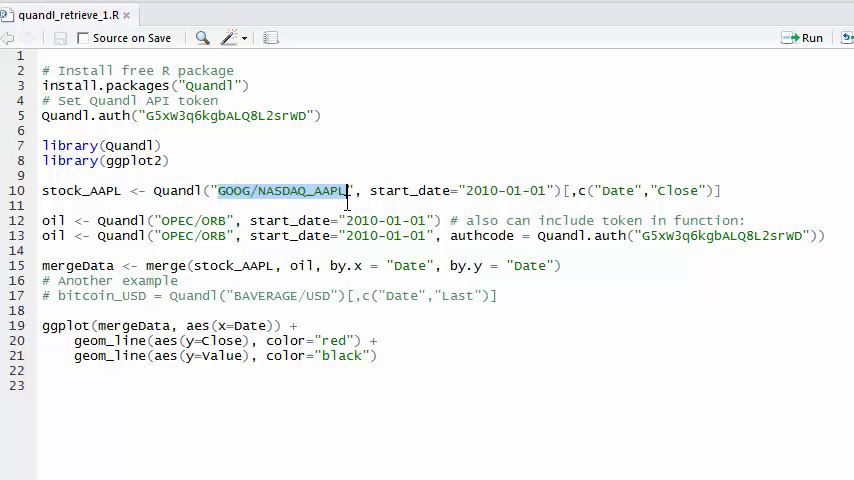
mouse_move(284, 216)
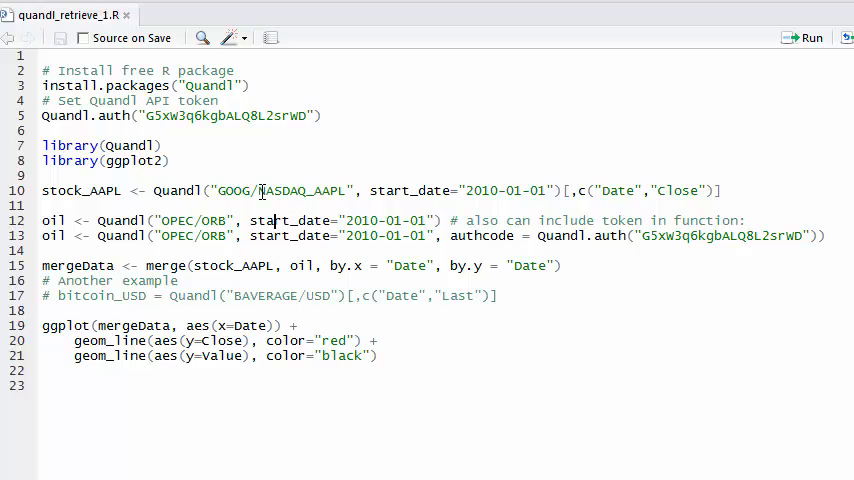
double_click(304, 190)
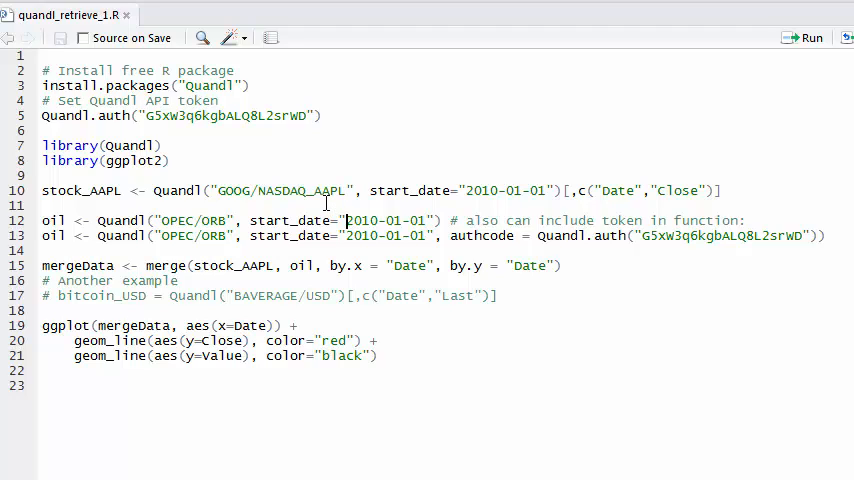
mouse_move(330, 202)
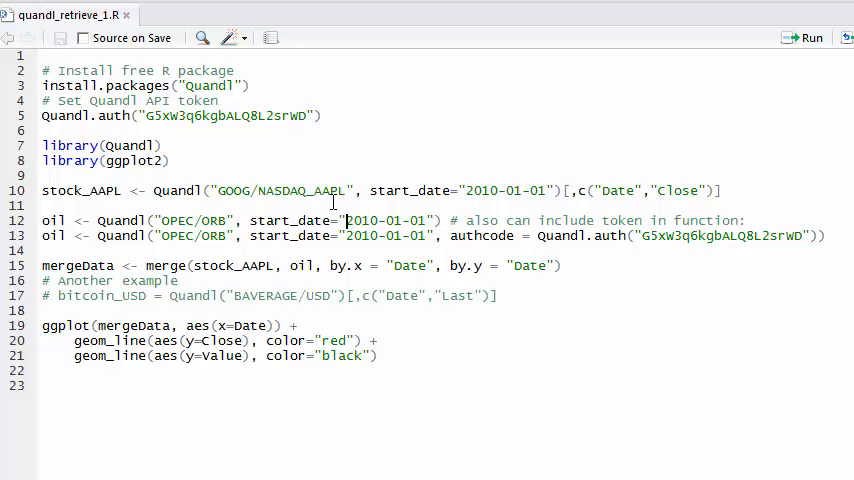
mouse_move(144, 190)
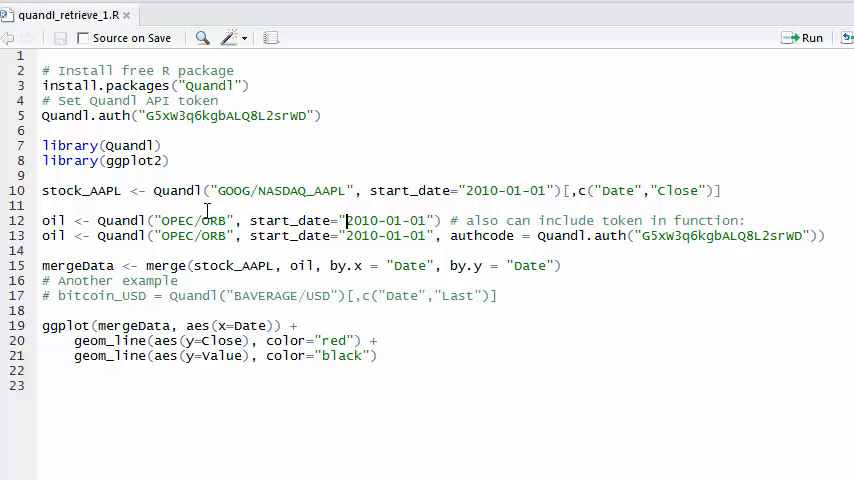
mouse_move(388, 196)
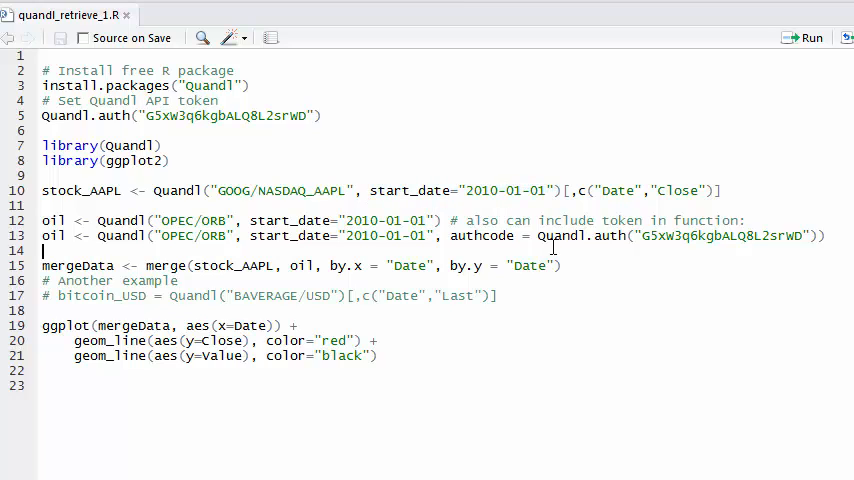
drag(42, 190, 564, 190)
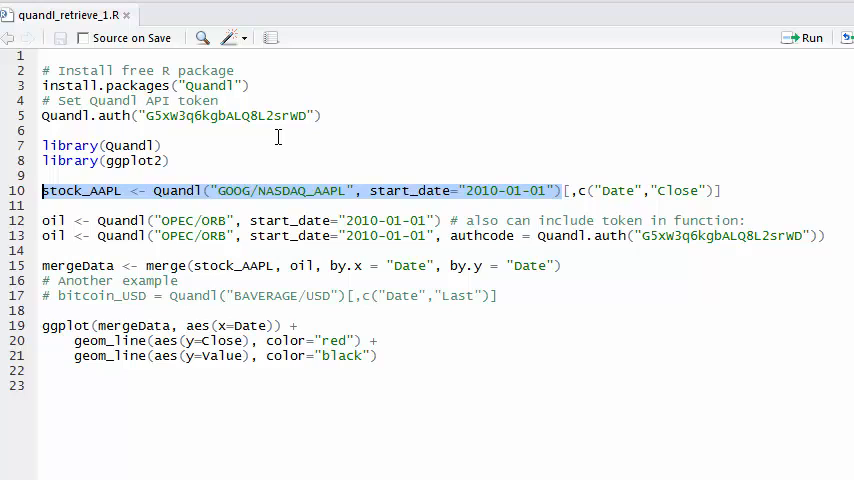
Step: Run the stock_AAPL line to fetch Apple's daily closes and show the 1200-row table
click(562, 190)
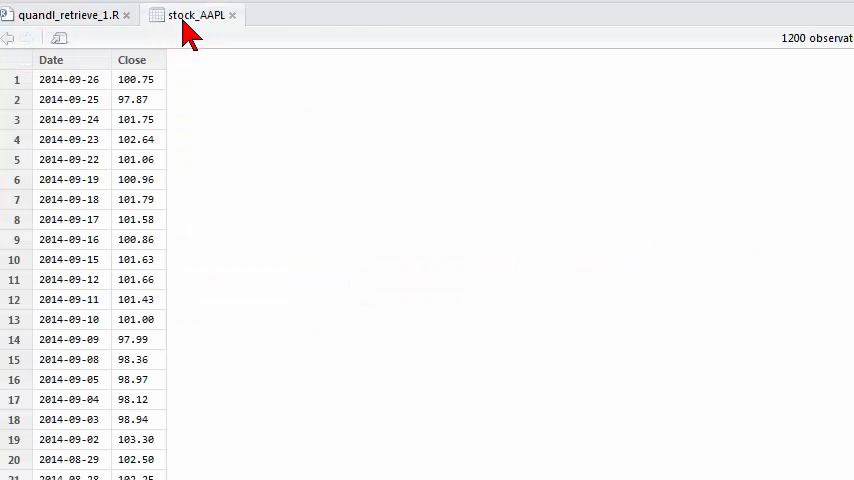
mouse_move(136, 50)
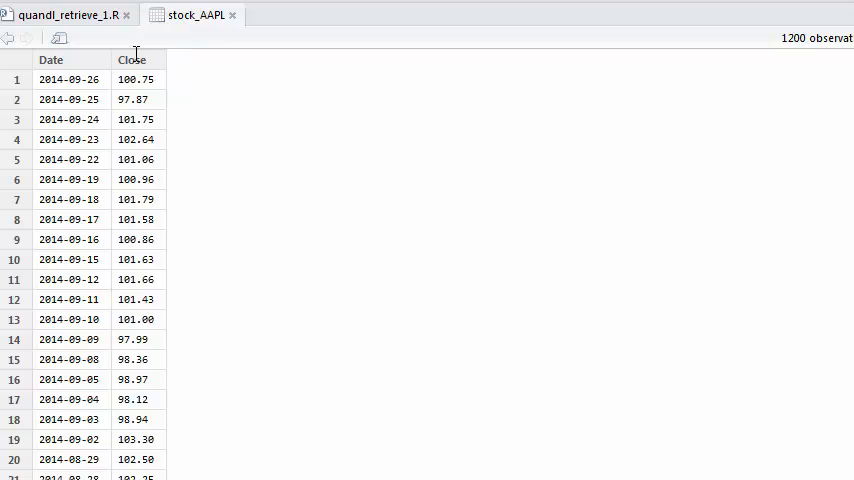
mouse_move(52, 120)
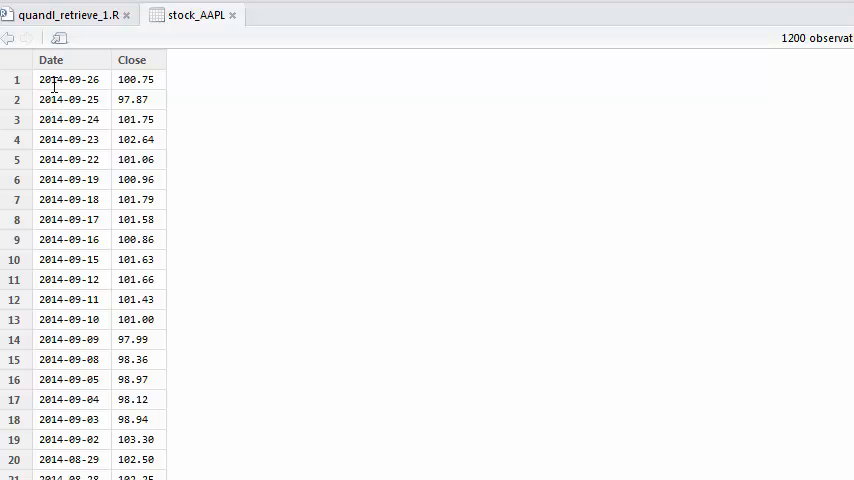
mouse_move(78, 100)
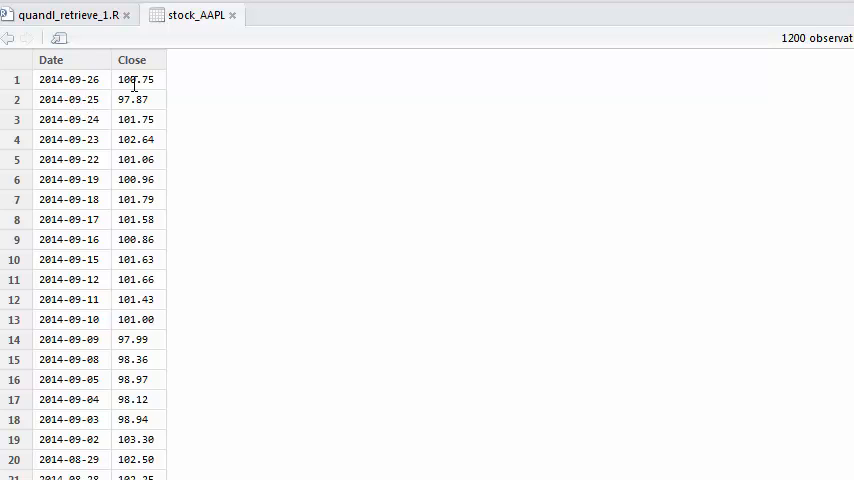
mouse_move(110, 280)
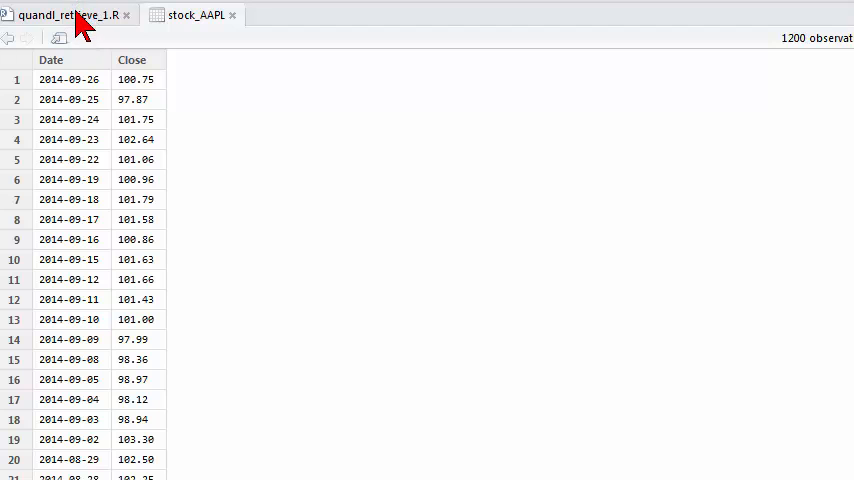
Step: Back in the Quandl script, run the oil line pulling OPEC/ORB data from 2010 into the oil variable
click(64, 14)
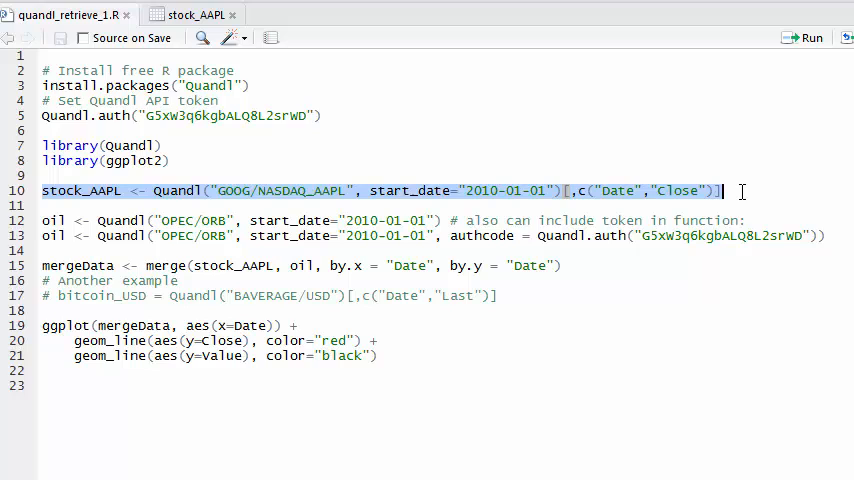
click(564, 190)
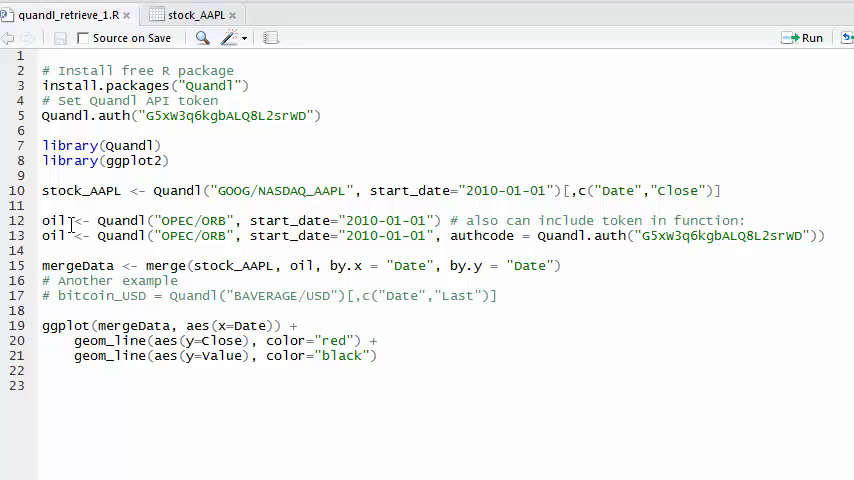
double_click(120, 220)
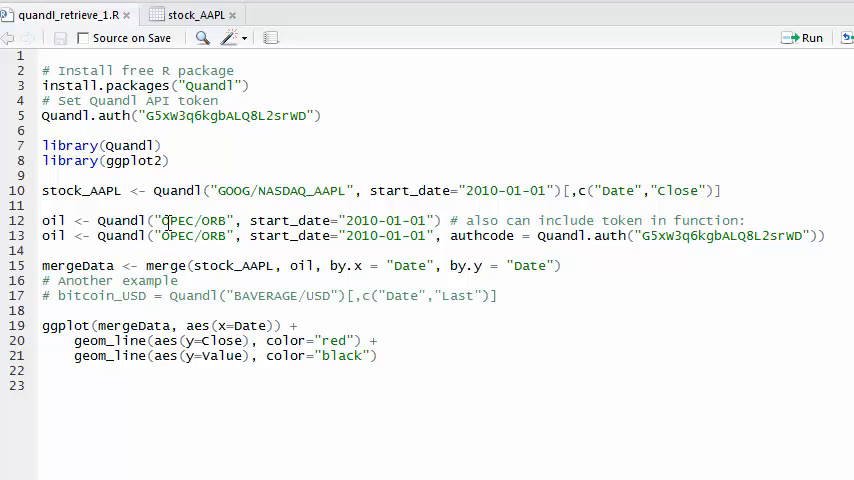
double_click(192, 220)
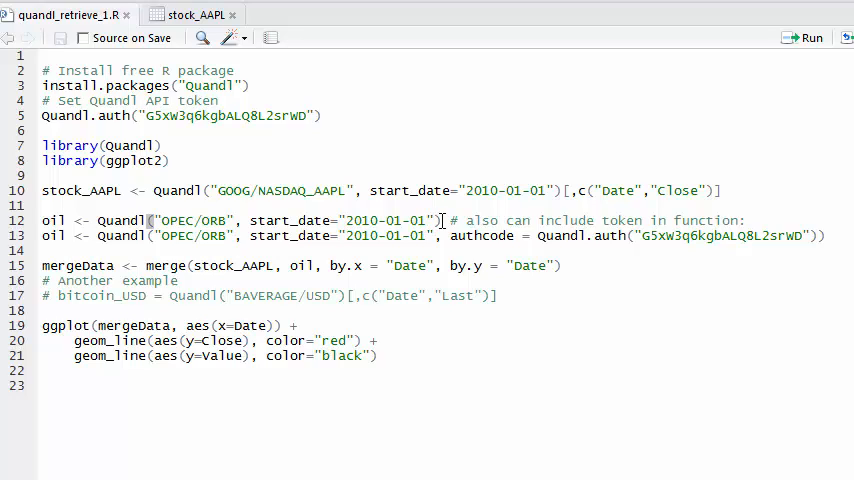
mouse_move(448, 220)
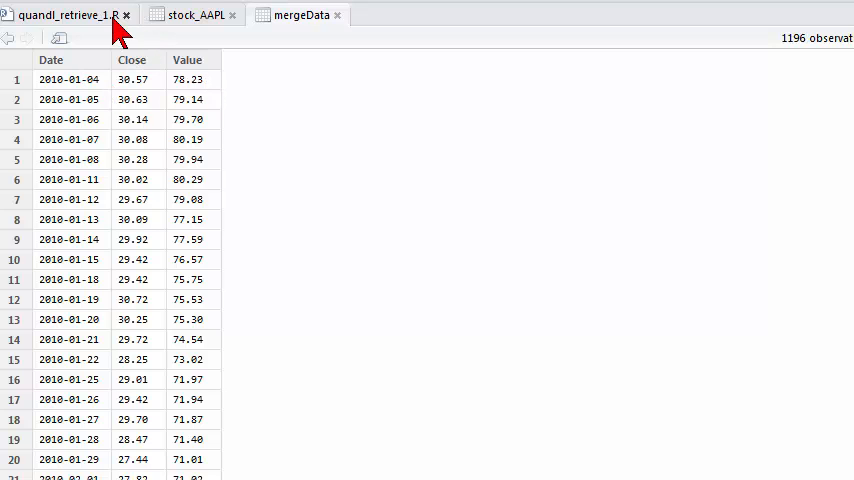
Step: Return to quandl_retrieve_1.R and select the ggplot lines at the bottom for running
click(60, 16)
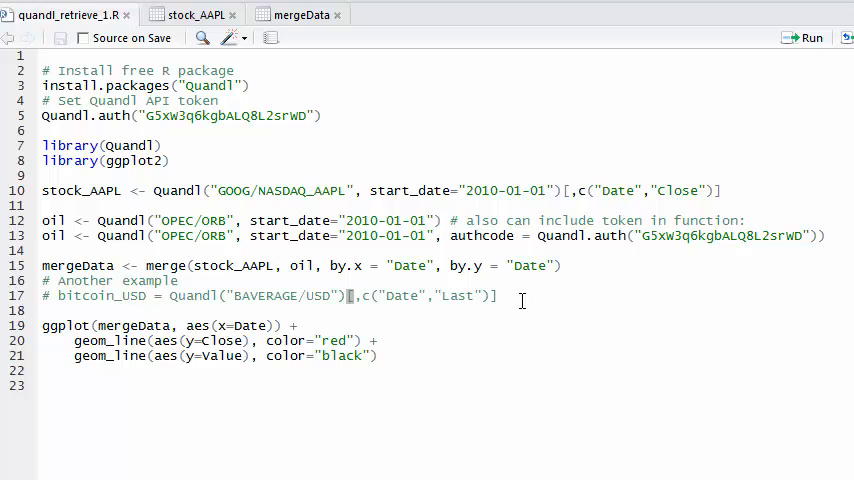
drag(44, 324, 378, 356)
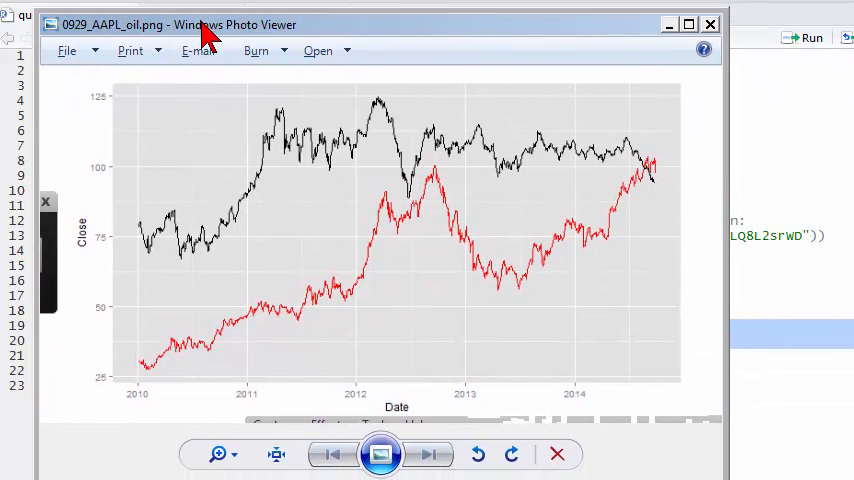
mouse_move(416, 210)
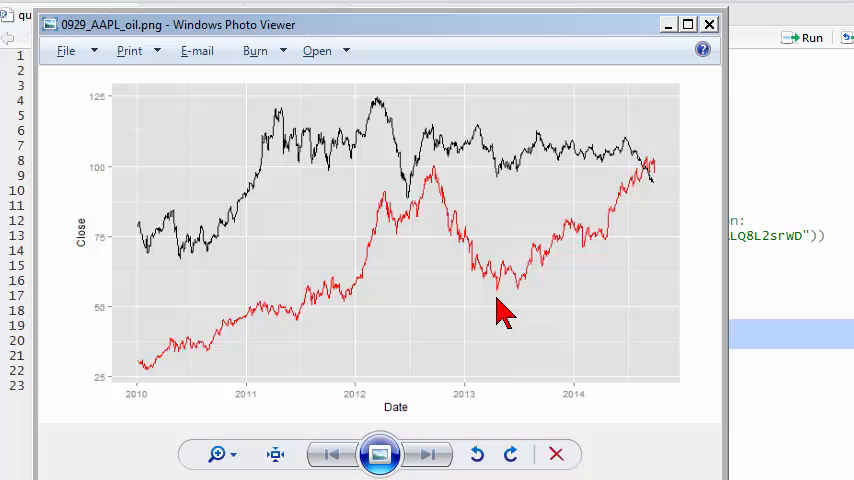
mouse_move(200, 220)
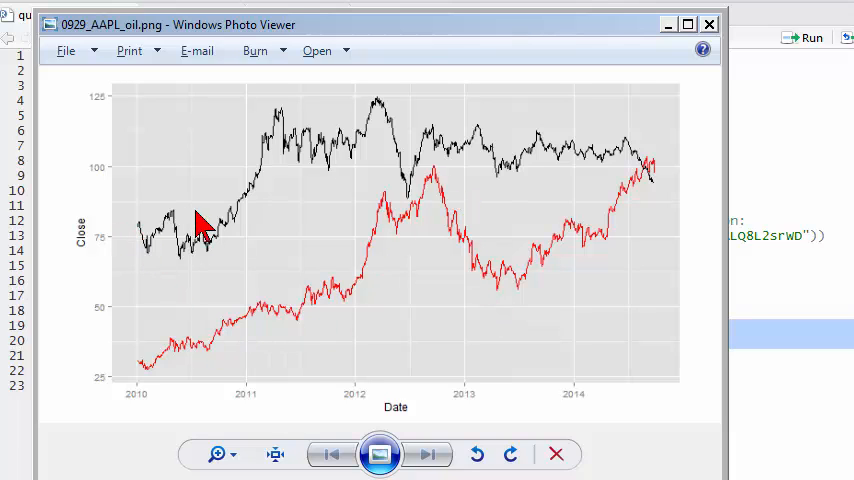
mouse_move(630, 164)
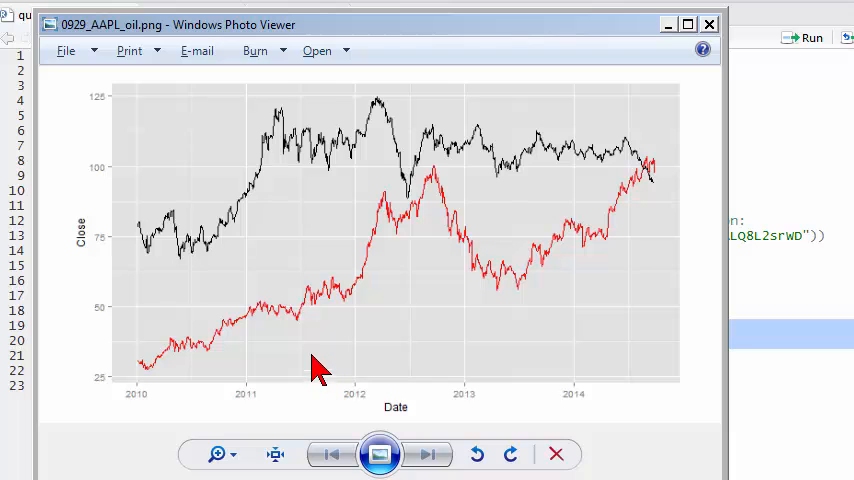
mouse_move(190, 36)
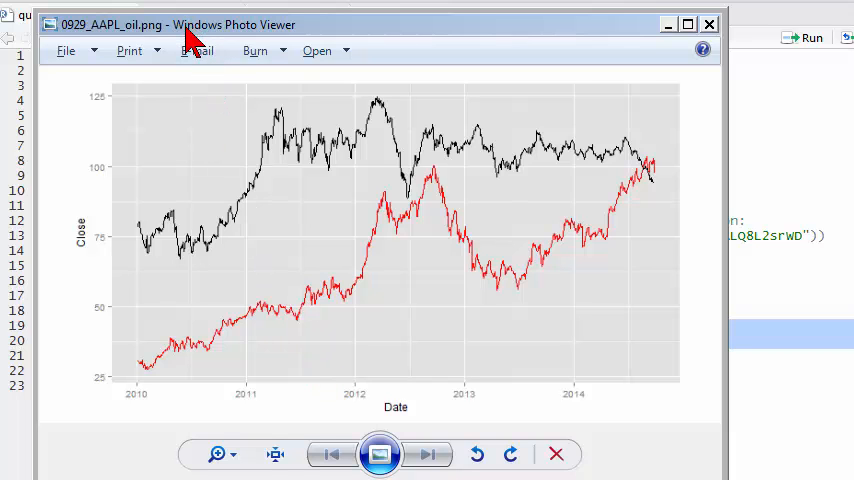